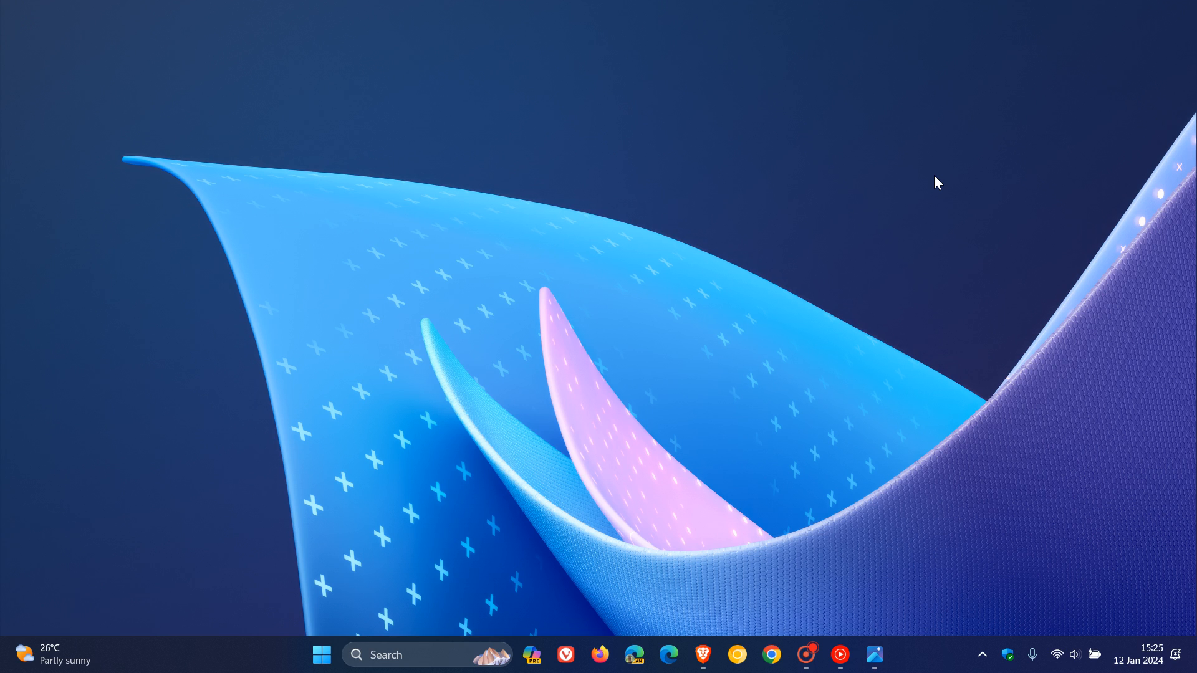
mouse_move(966, 220)
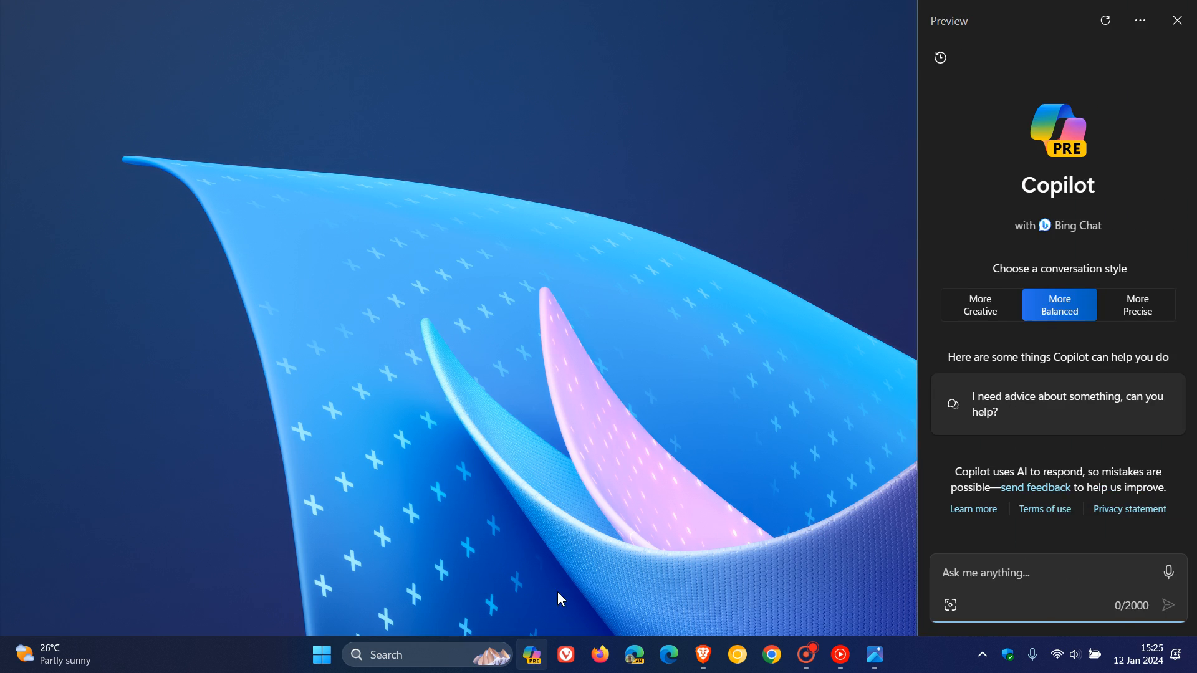
mouse_move(747, 360)
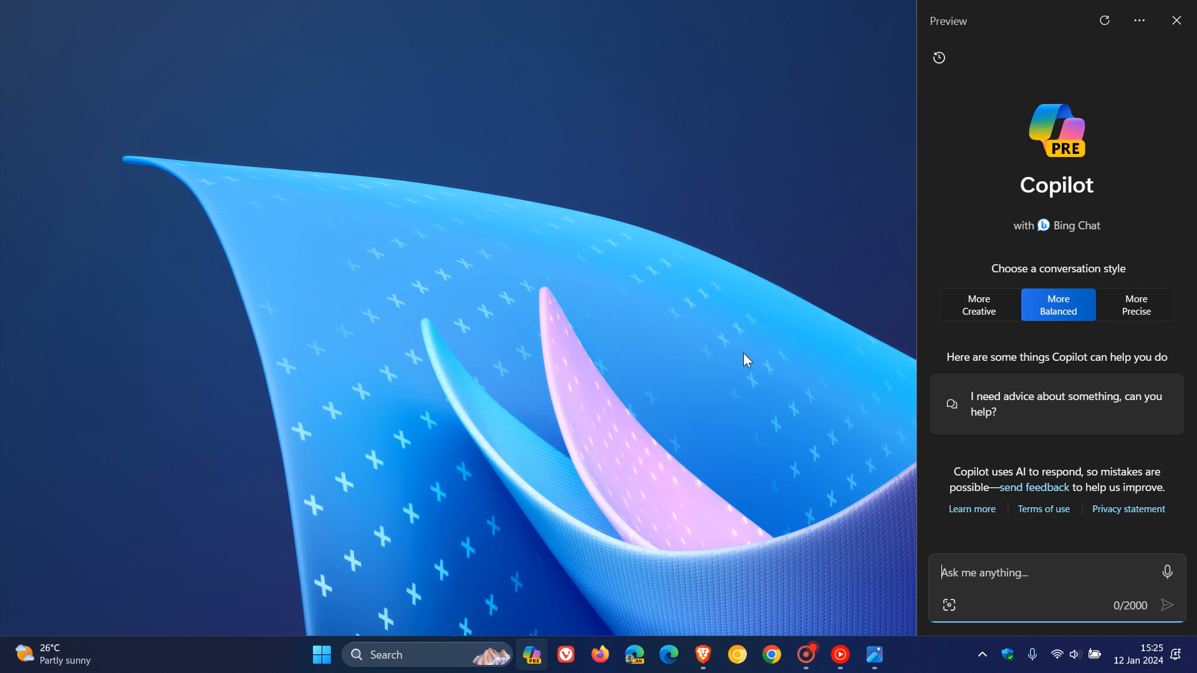
mouse_move(1015, 206)
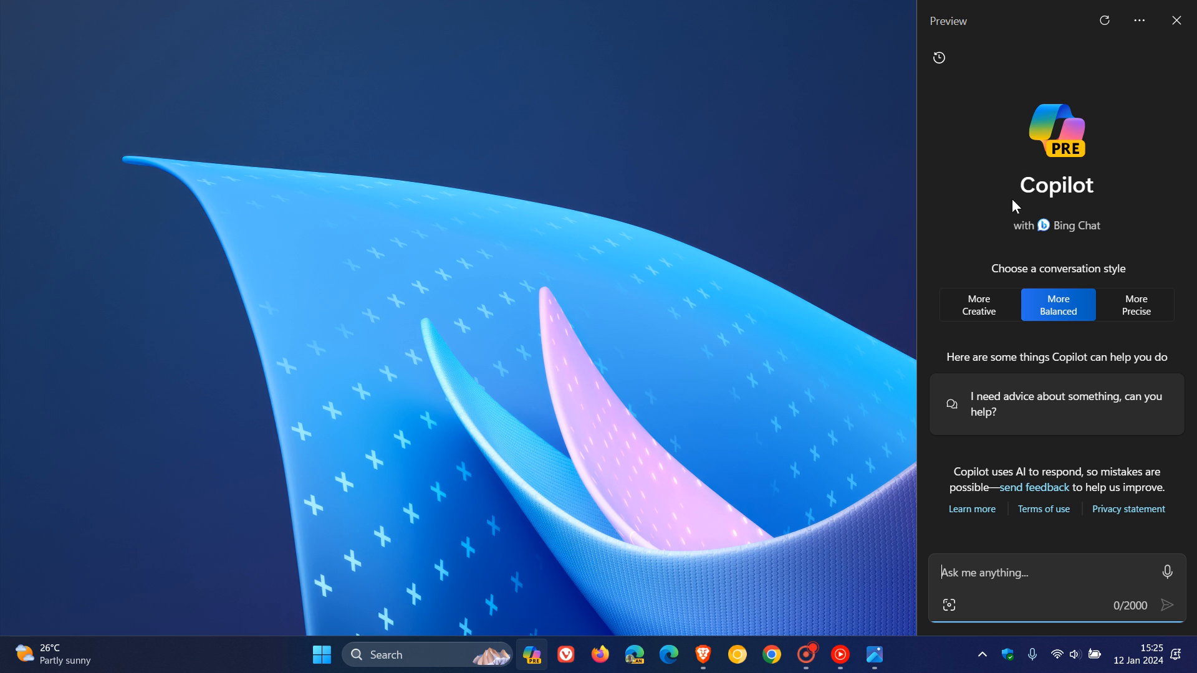
mouse_move(1122, 135)
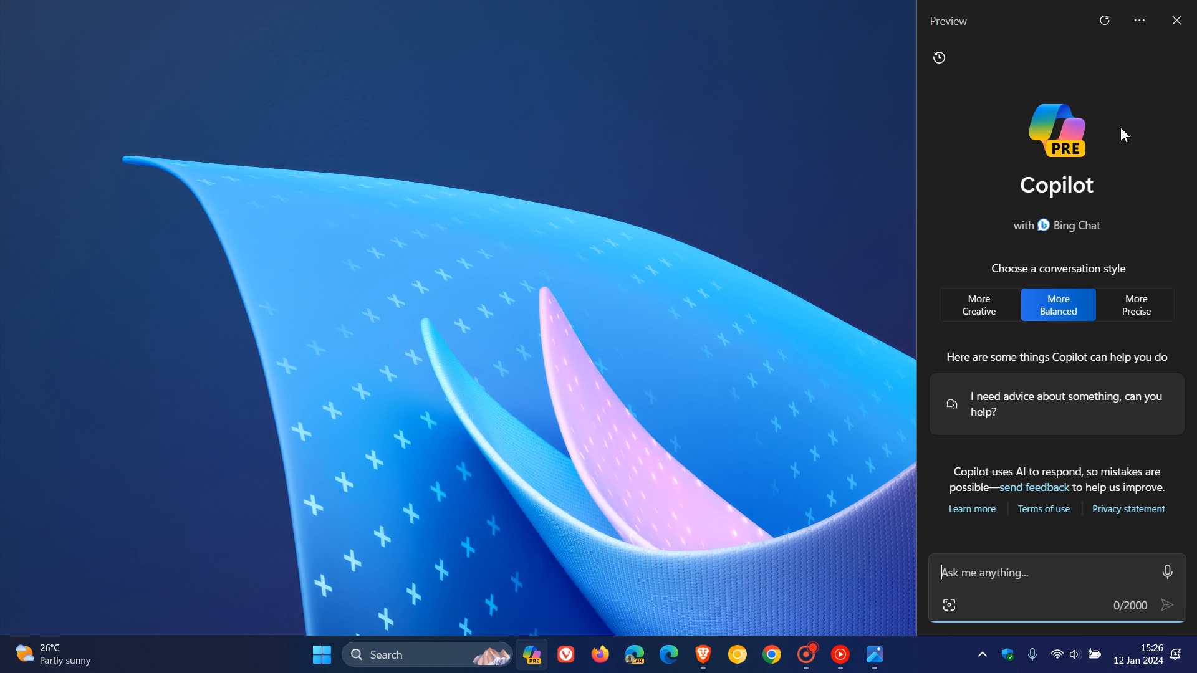
mouse_move(1188, 40)
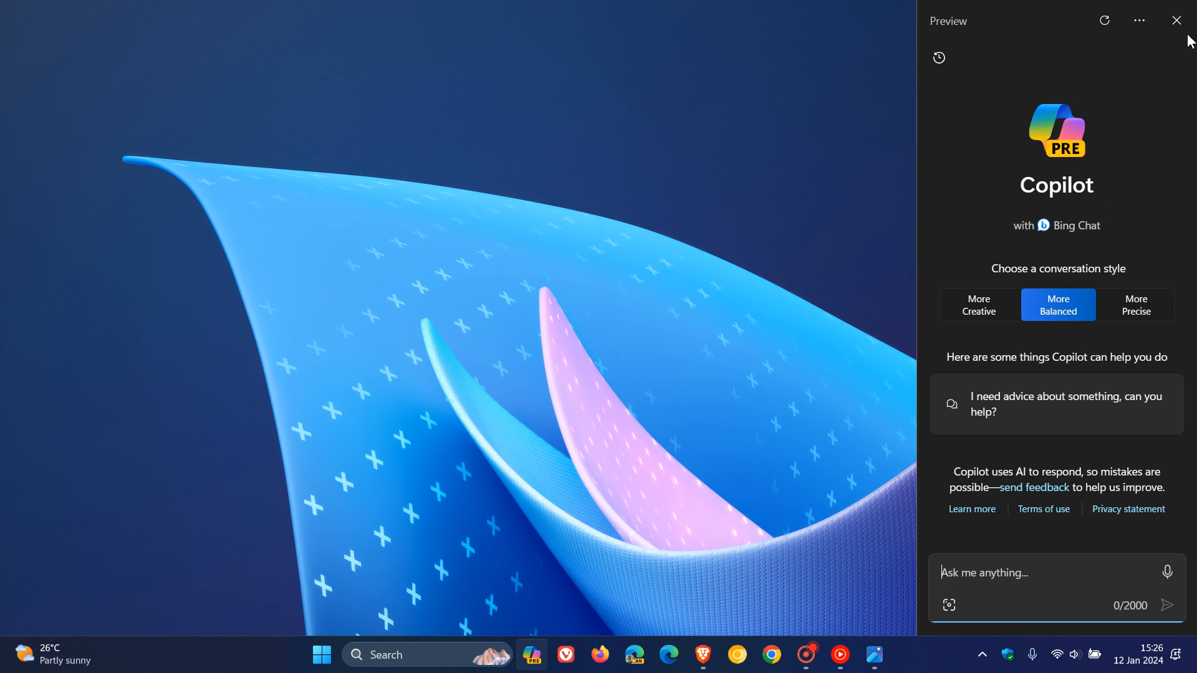
- Close the Copilot sidebar, leaving the empty Windows 11 desktop
left_click(1176, 21)
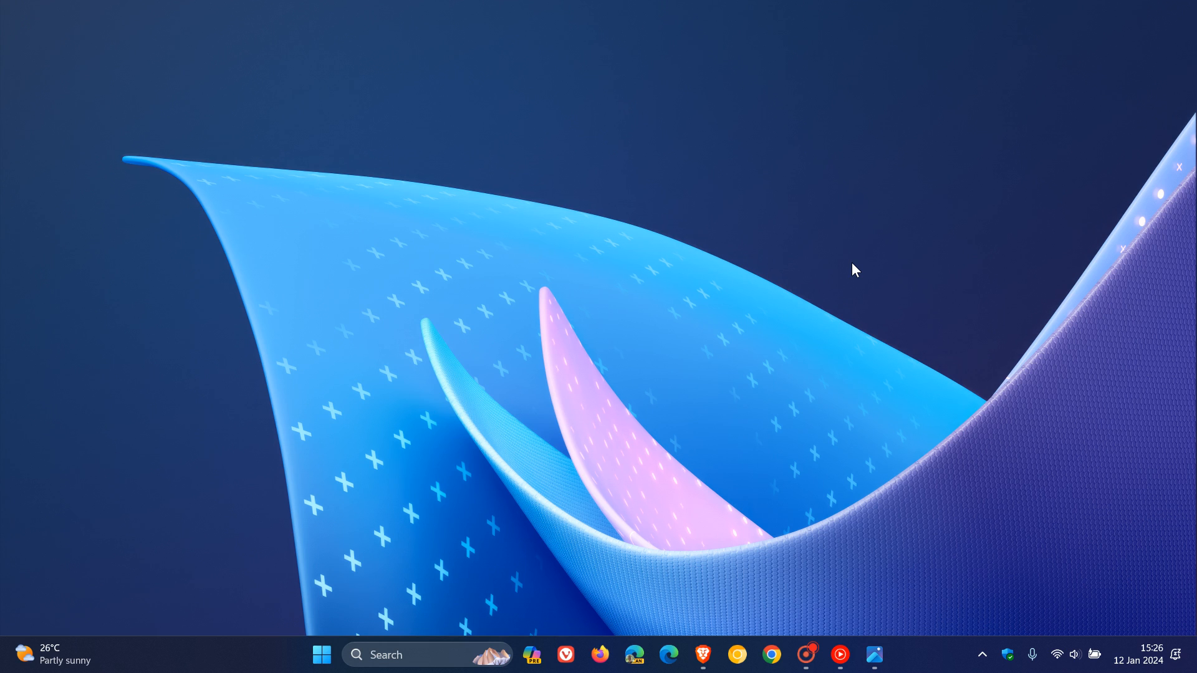
mouse_move(920, 503)
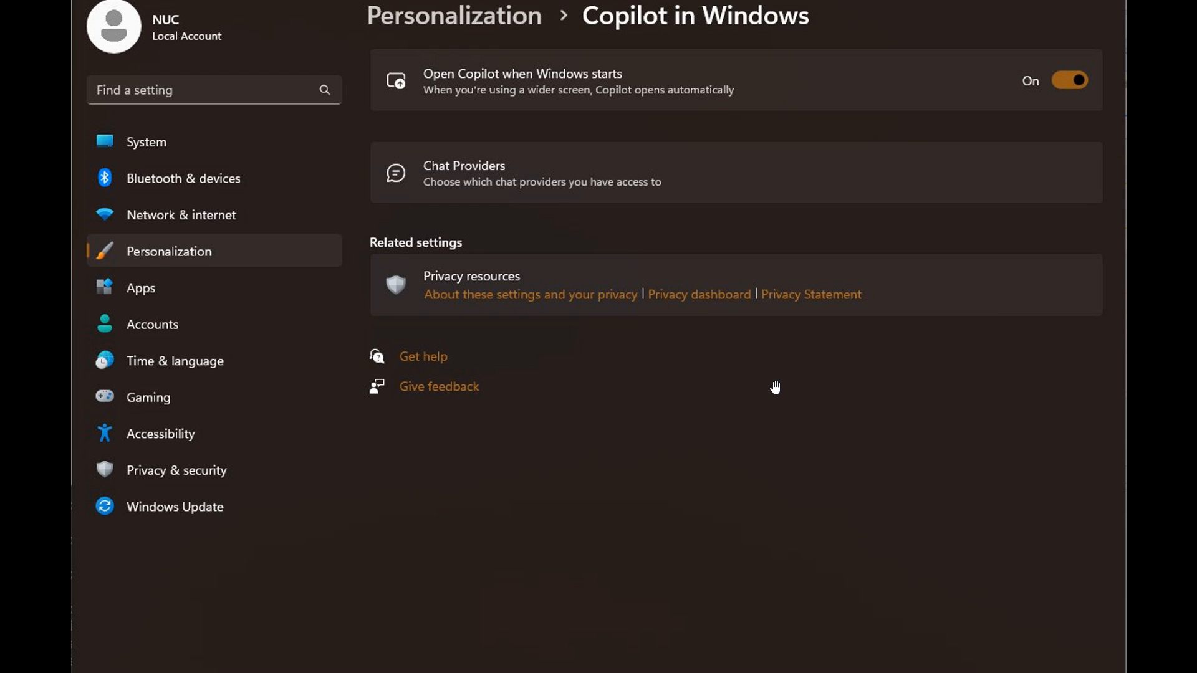
mouse_move(462, 121)
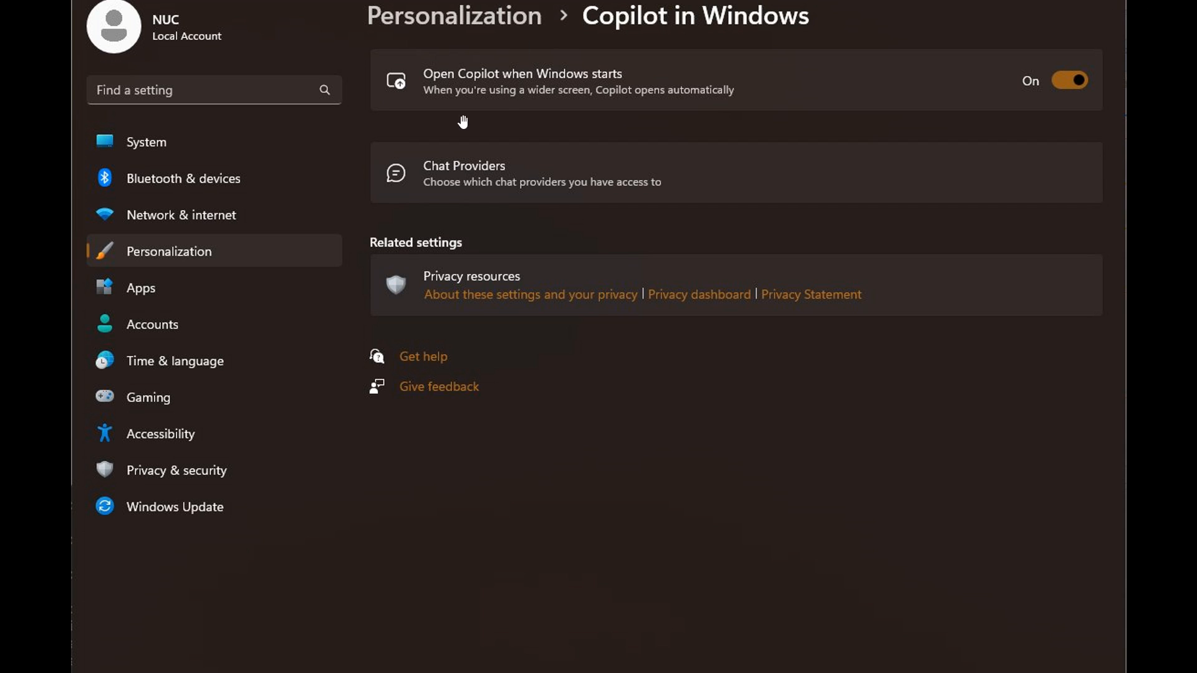
mouse_move(635, 63)
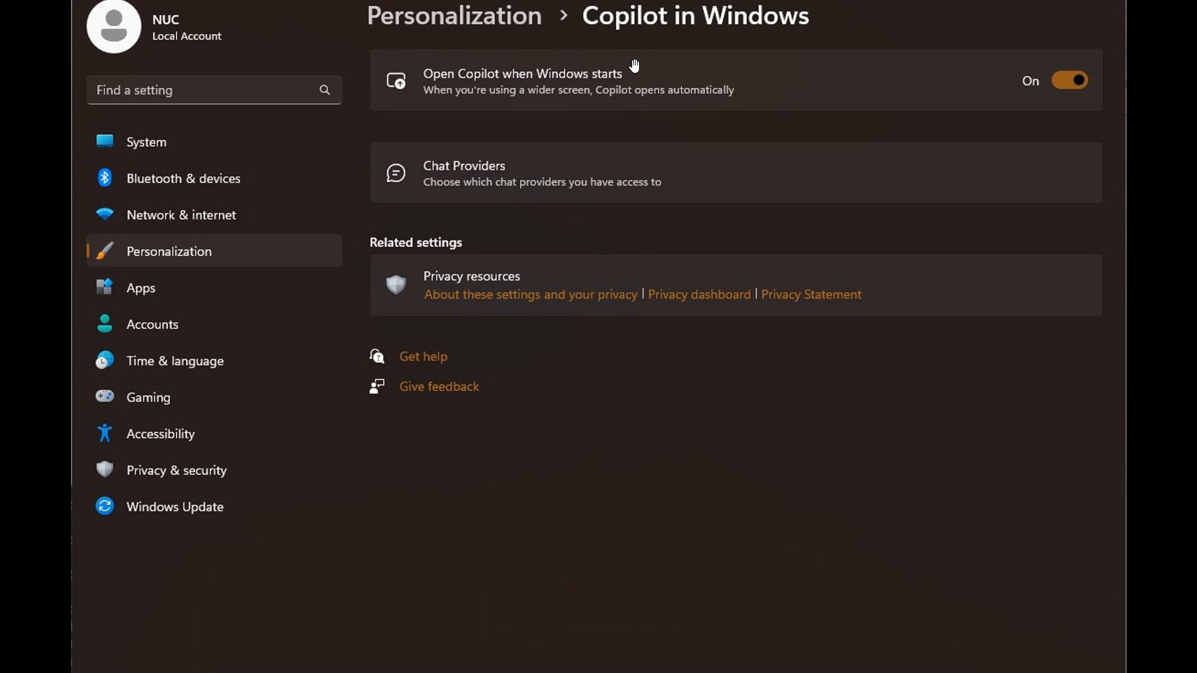
mouse_move(575, 149)
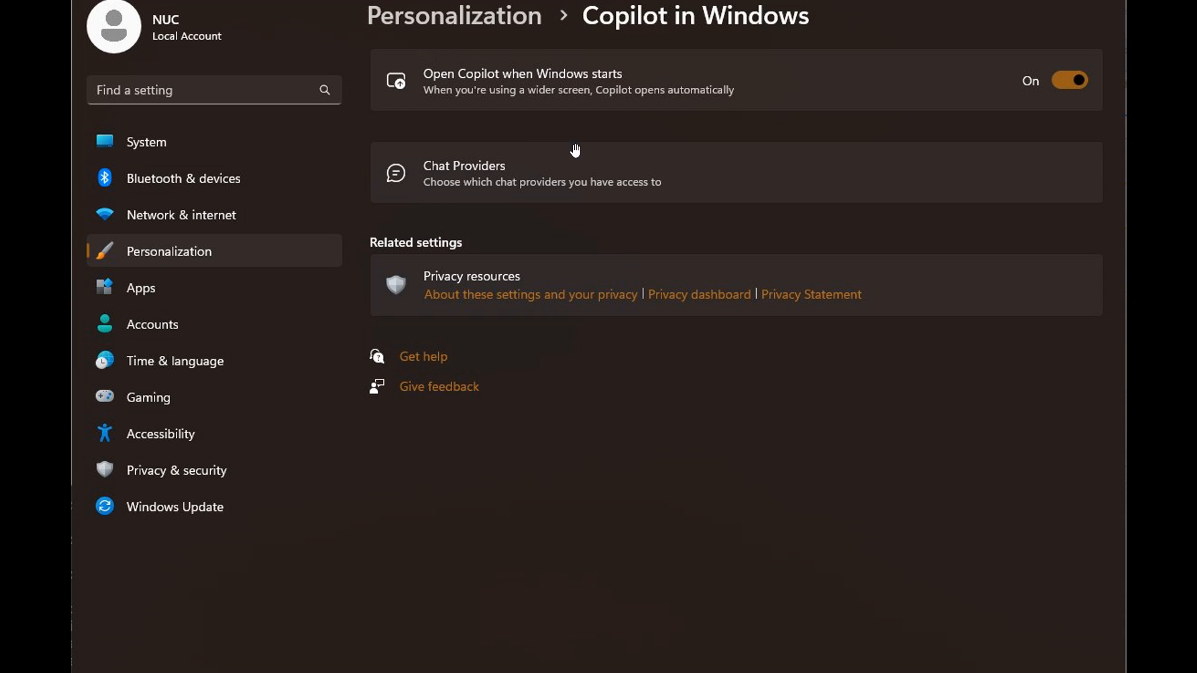
mouse_move(578, 196)
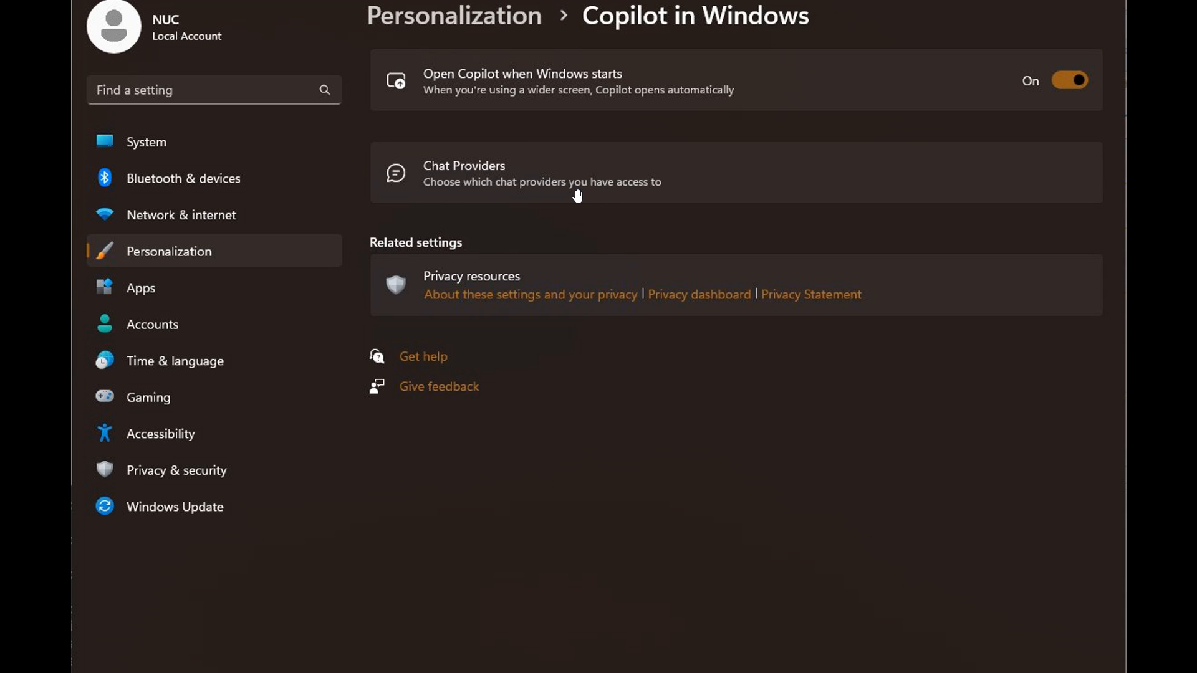
mouse_move(433, 196)
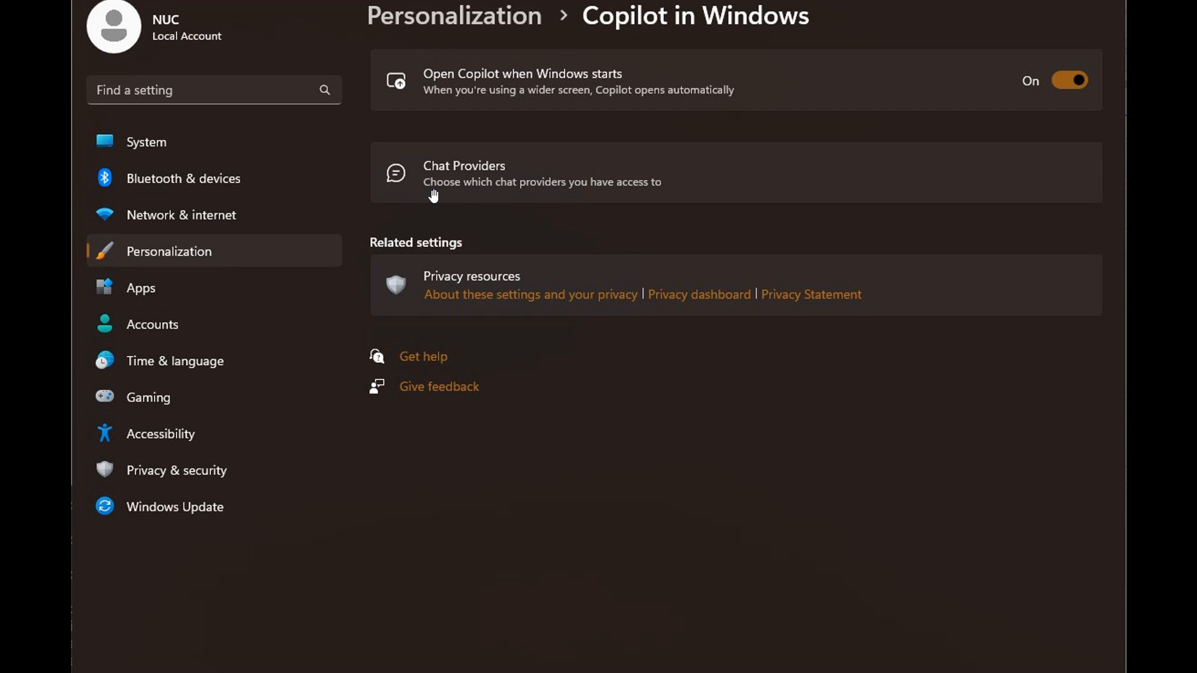
mouse_move(707, 200)
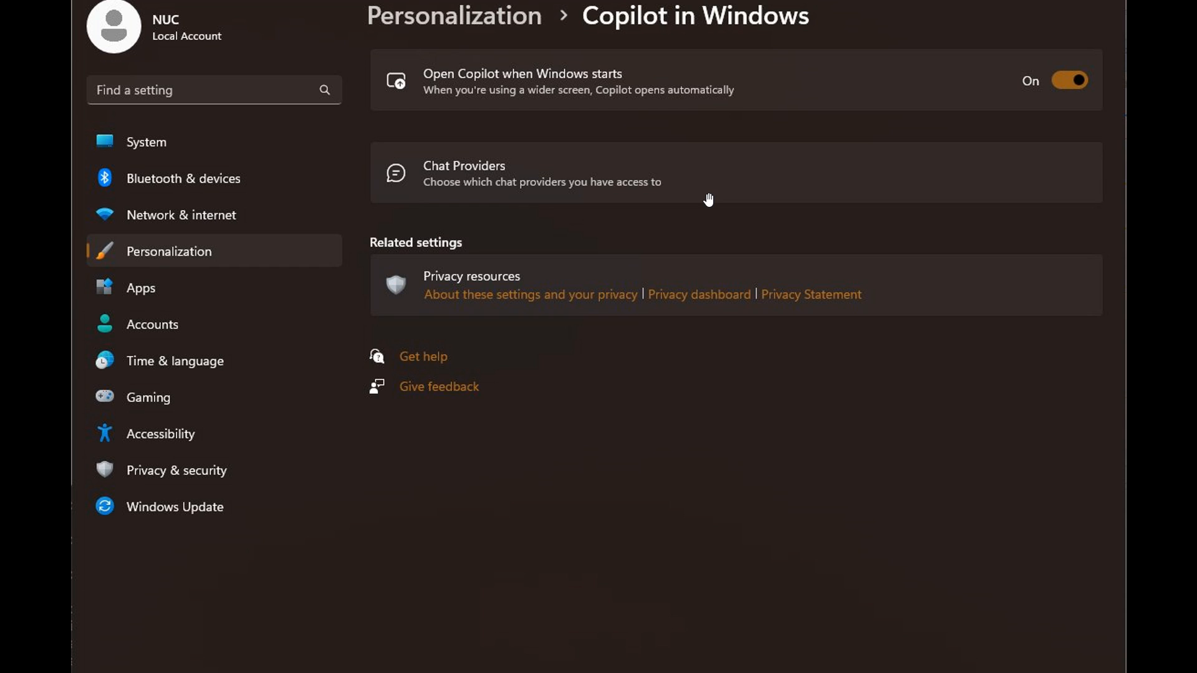
mouse_move(764, 179)
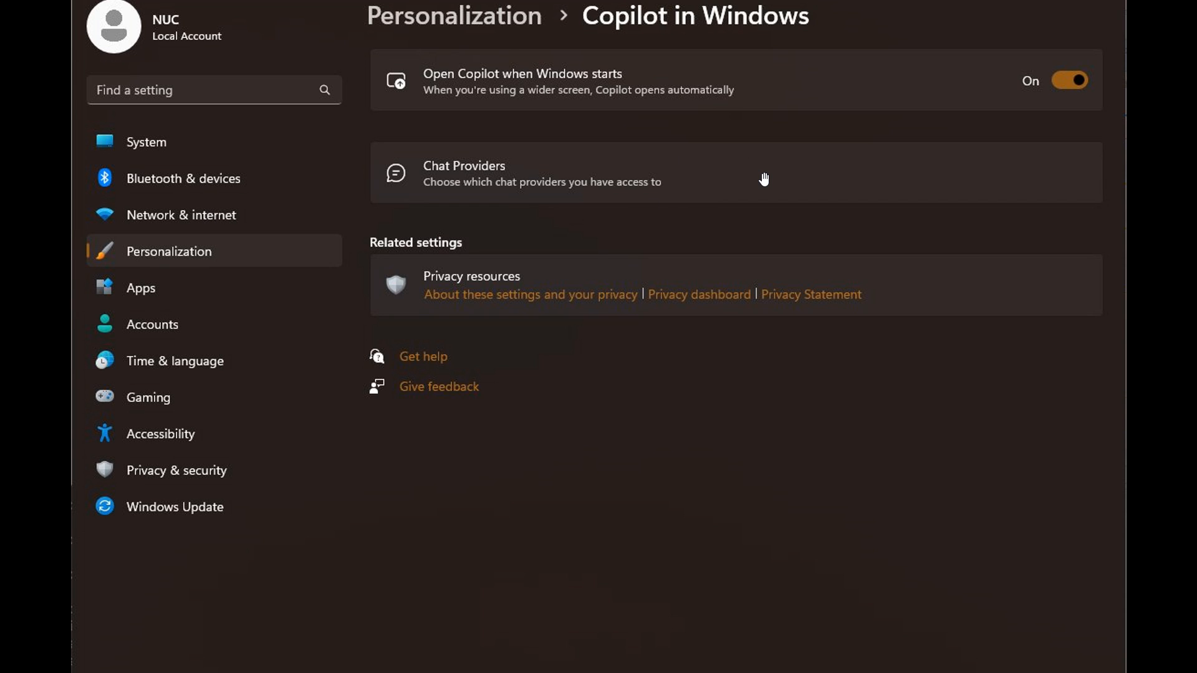
mouse_move(863, 182)
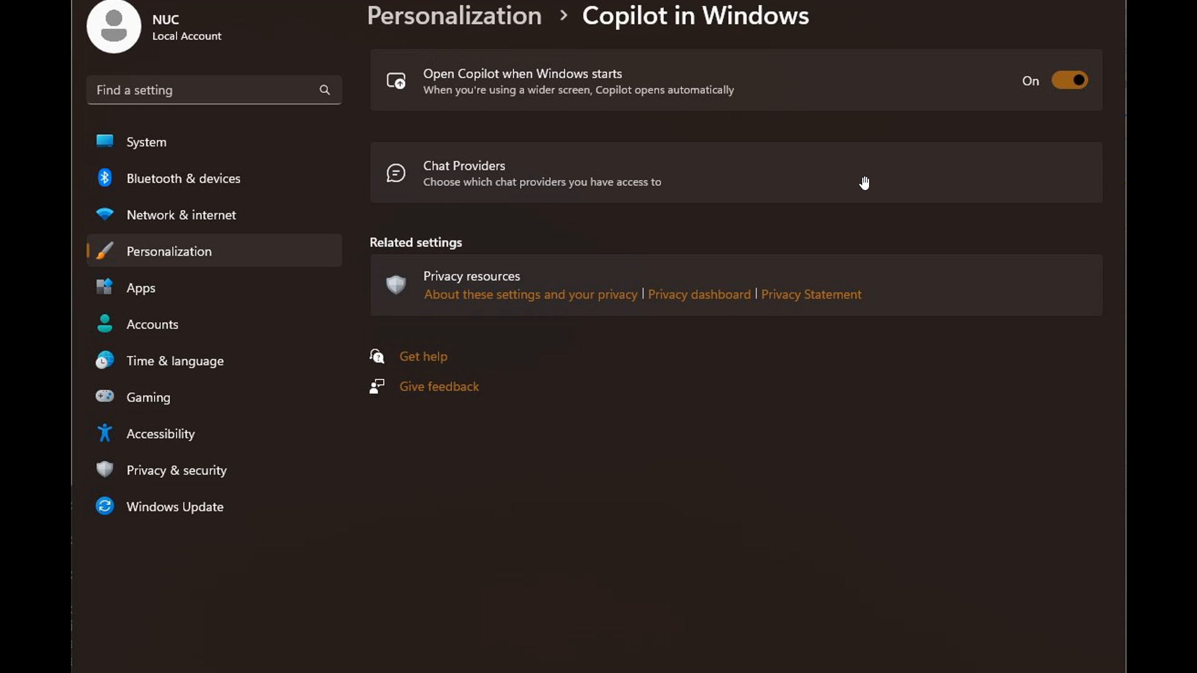
mouse_move(888, 131)
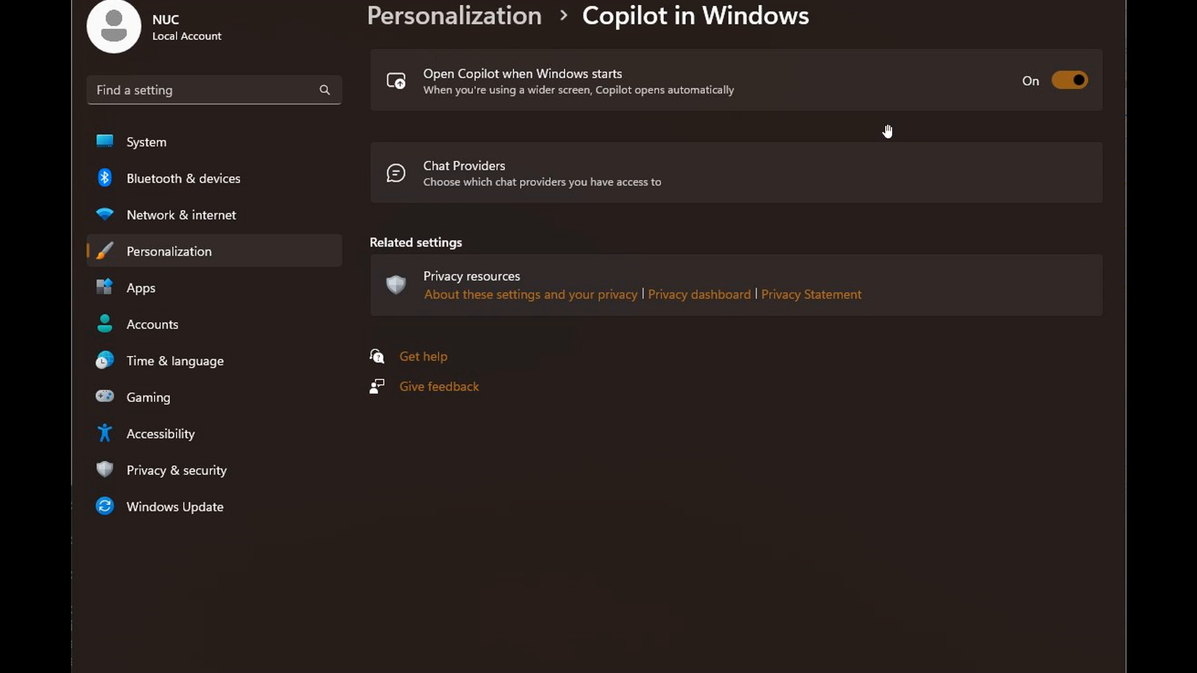
mouse_move(494, 196)
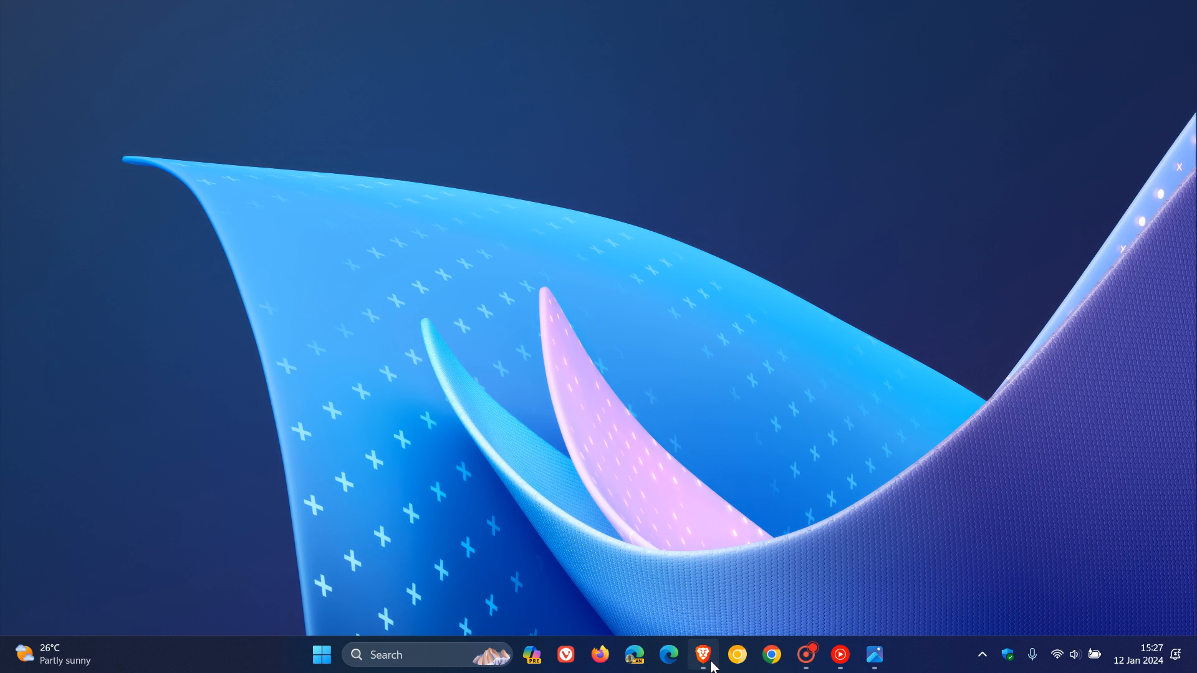
- Restore the browser and view the X post's Pictures-folder screenshot with the Bliss in 8K image
left_click(702, 655)
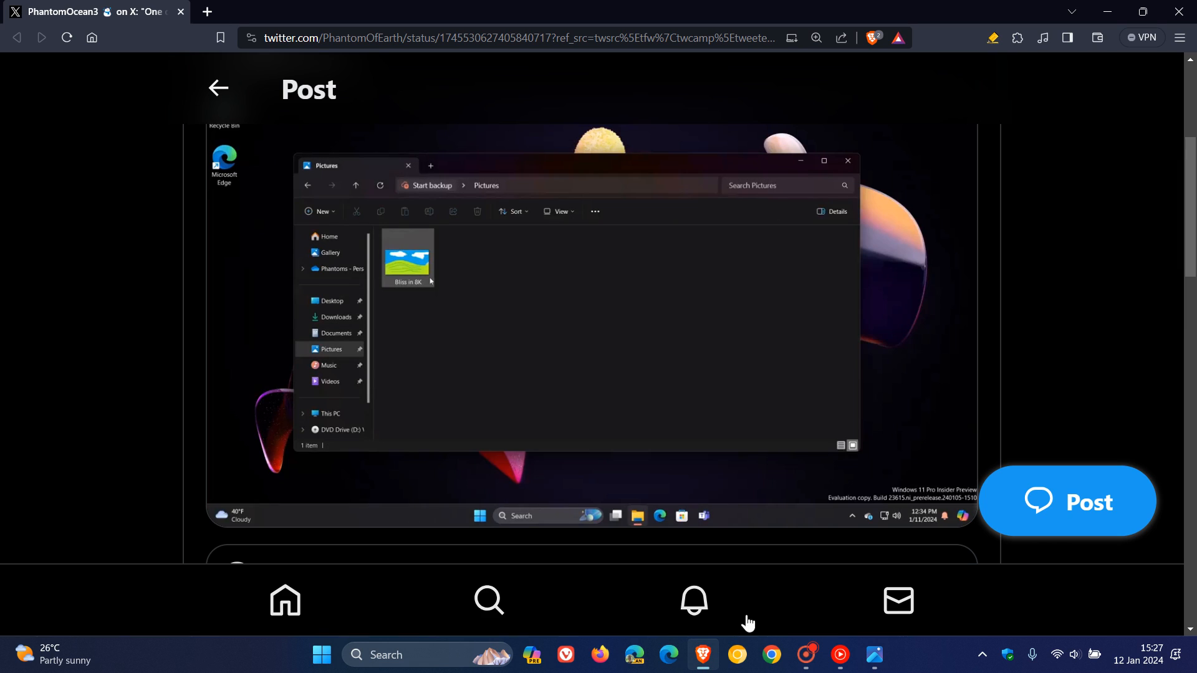
left_click(408, 258)
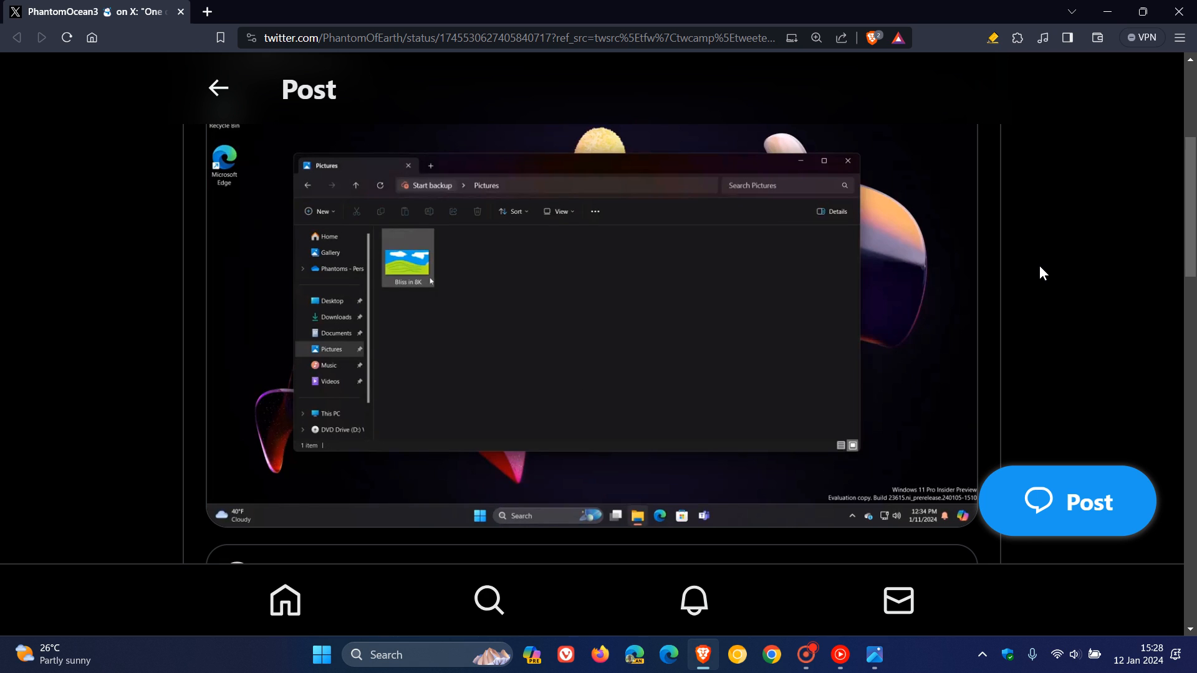
left_click(407, 259)
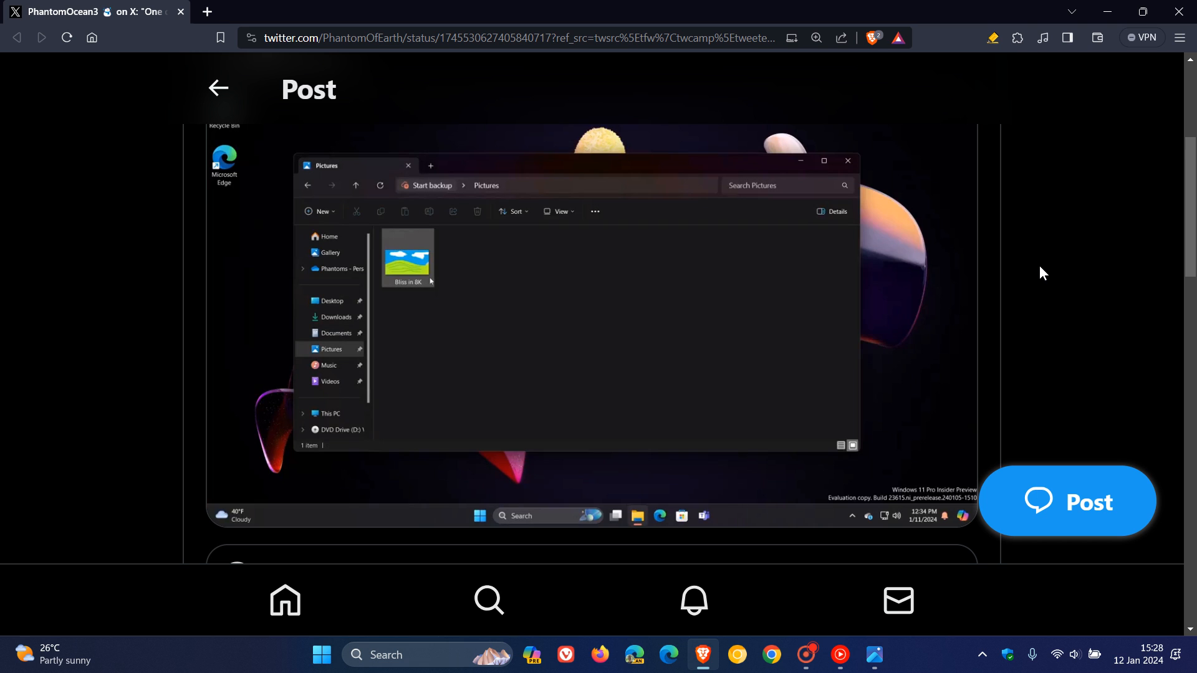
left_click(407, 257)
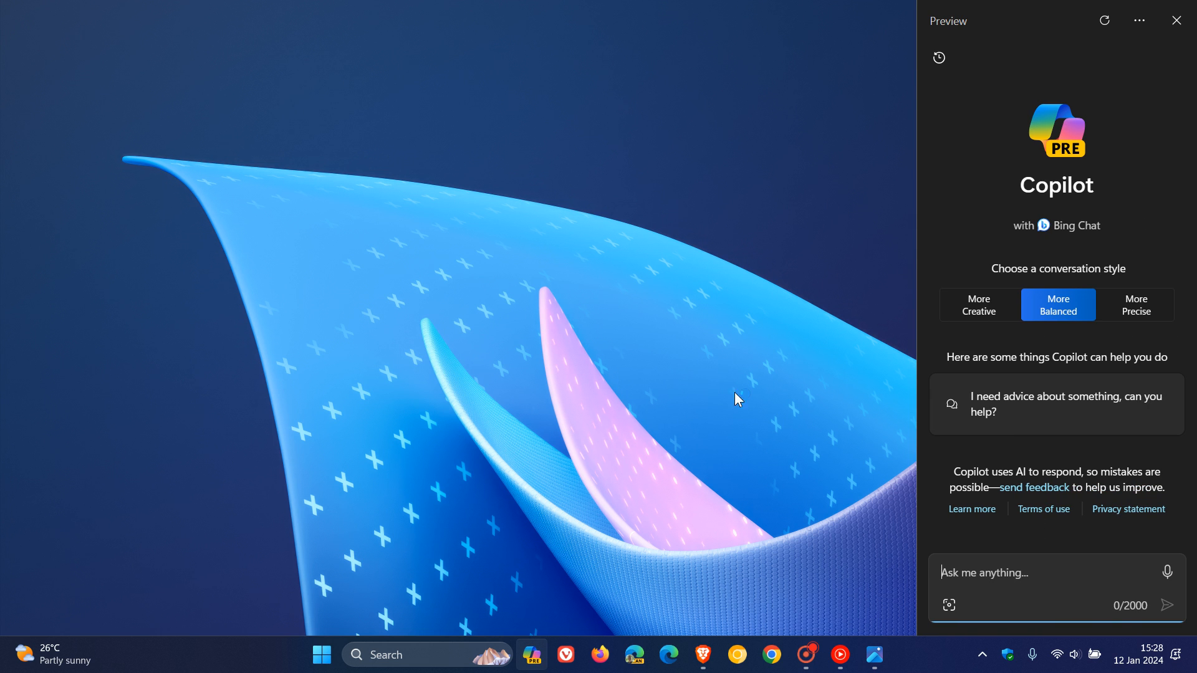
mouse_move(747, 305)
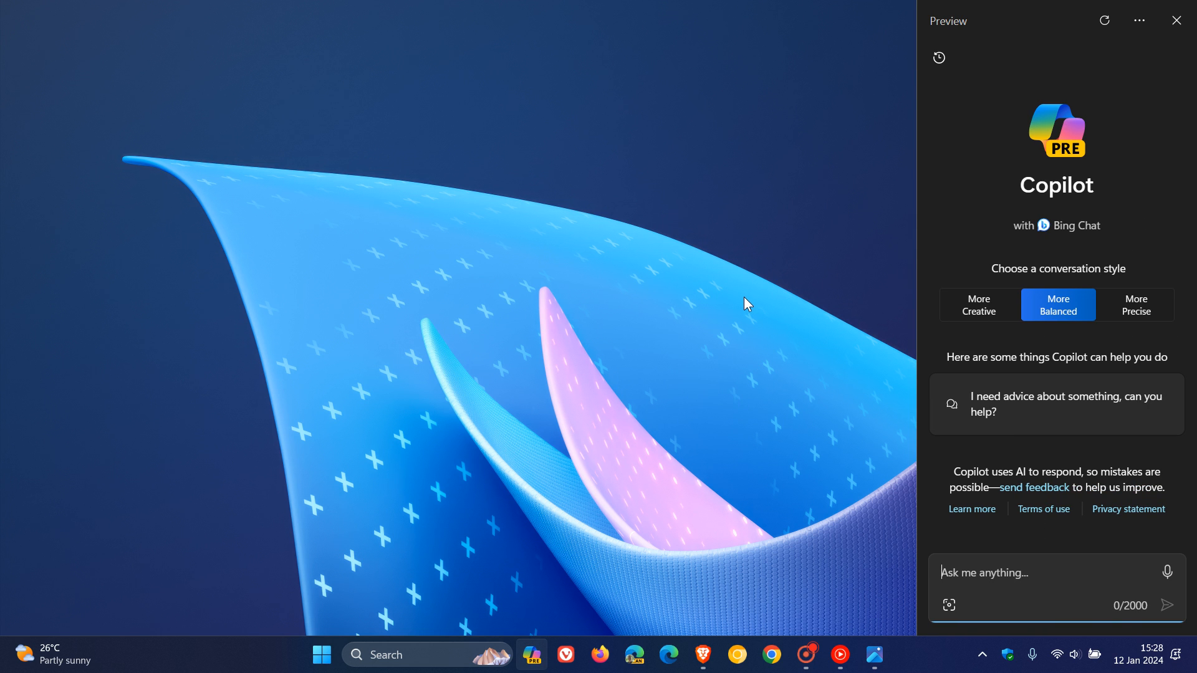
mouse_move(811, 215)
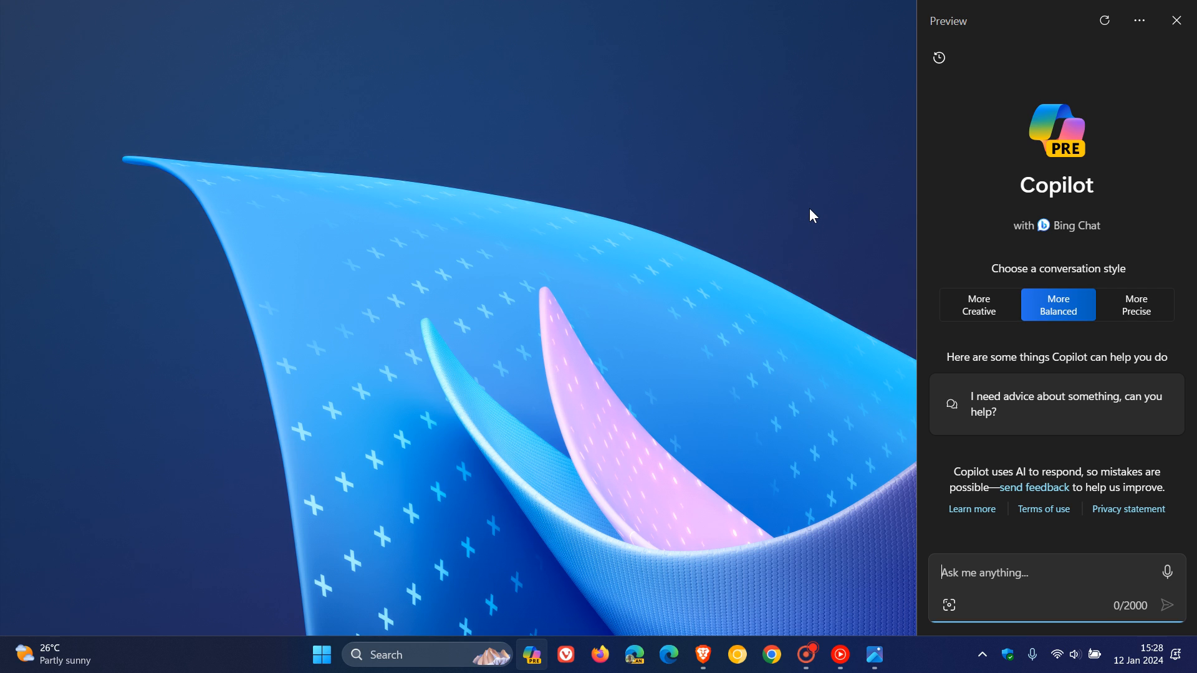
mouse_move(1145, 134)
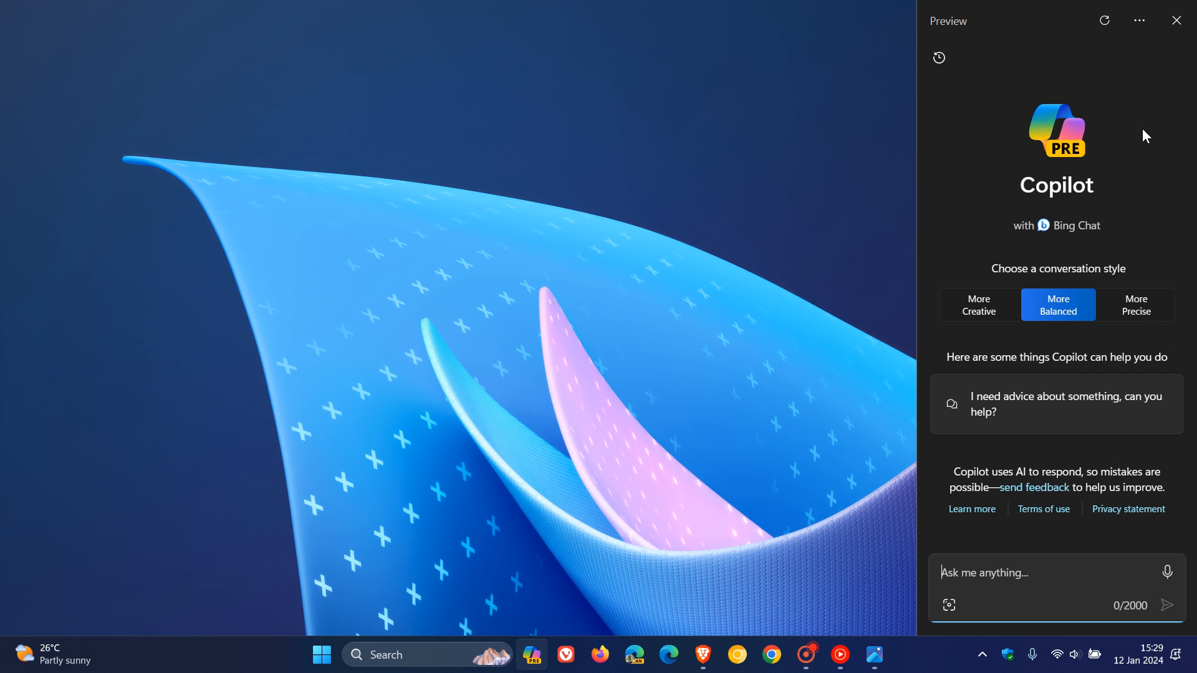
- Close the Copilot preview sidebar so only the desktop remains
left_click(1176, 20)
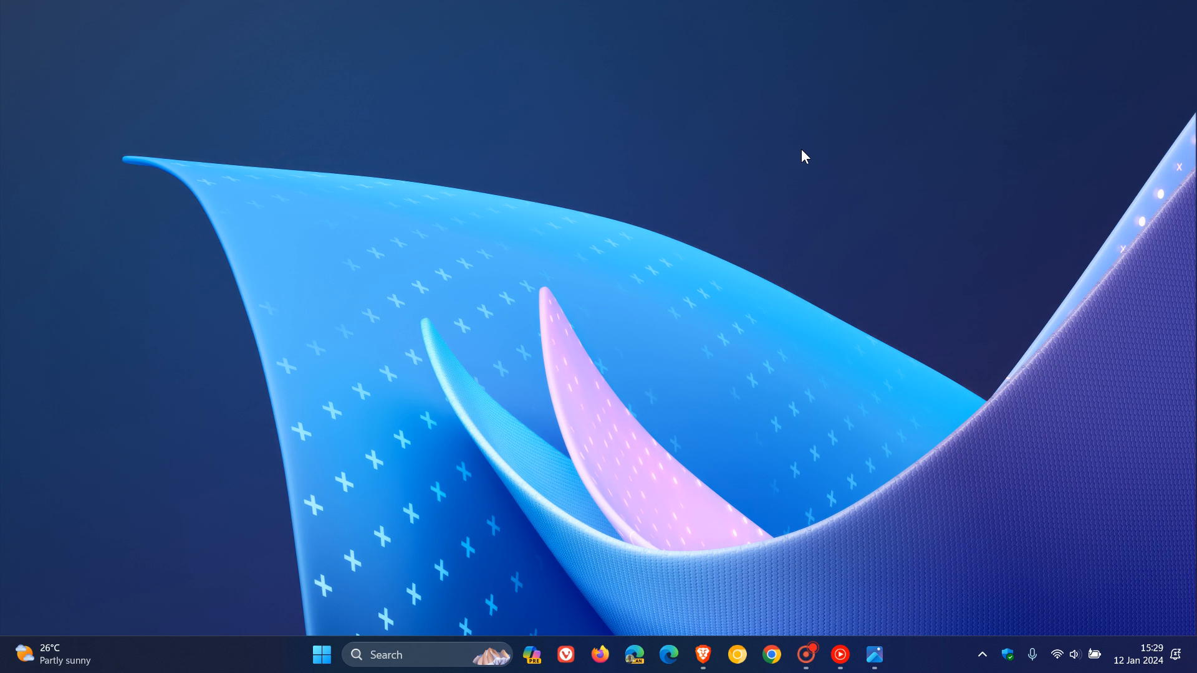